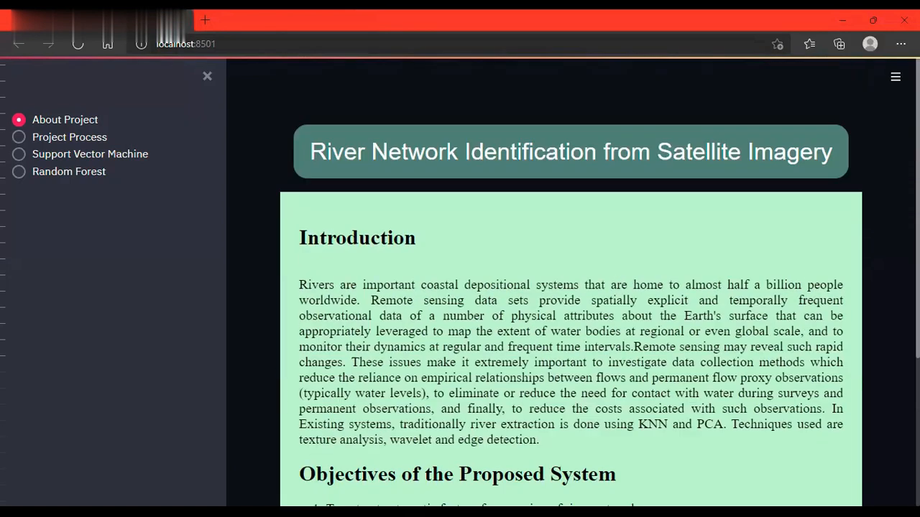
# Switch from the About Project page to the Project Process workflow overview
pyautogui.scroll(-3)
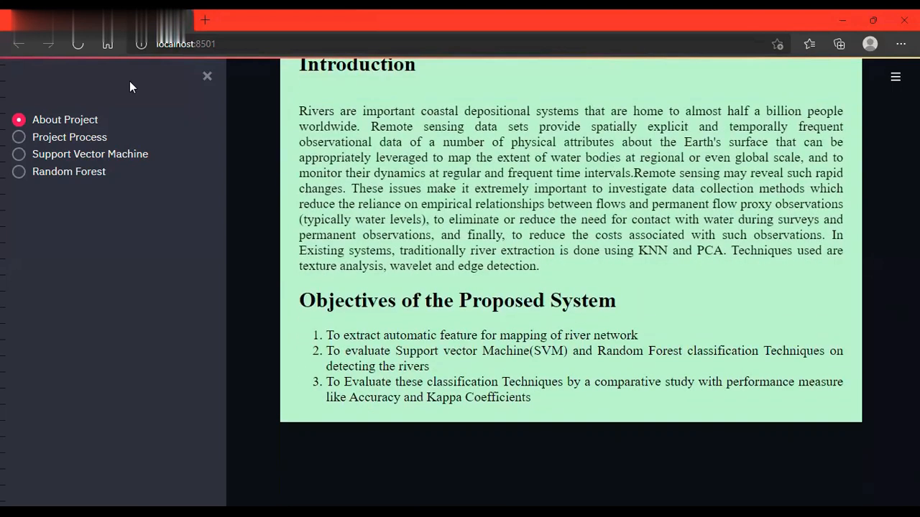
pyautogui.click(68, 136)
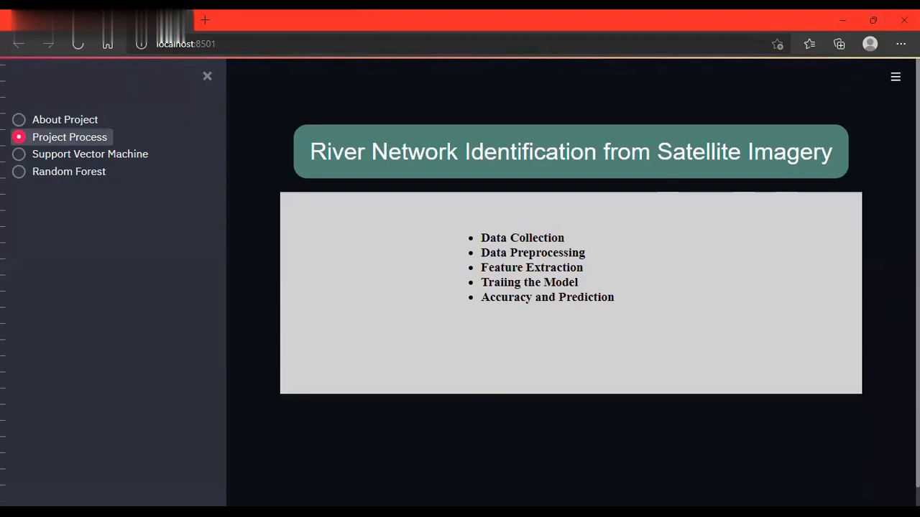
pyautogui.moveTo(216, 170)
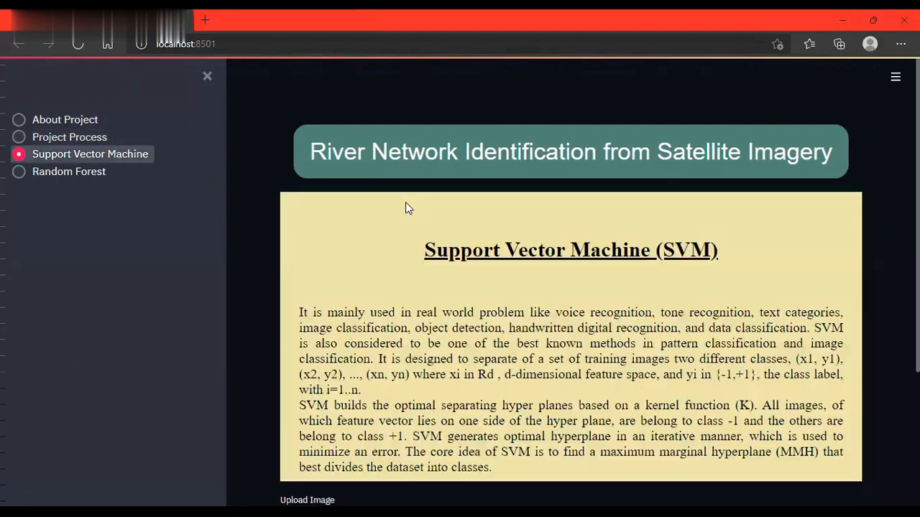
# Upload r310a.tiff on the SVM page so its file details and satellite image appear
pyautogui.scroll(-3)
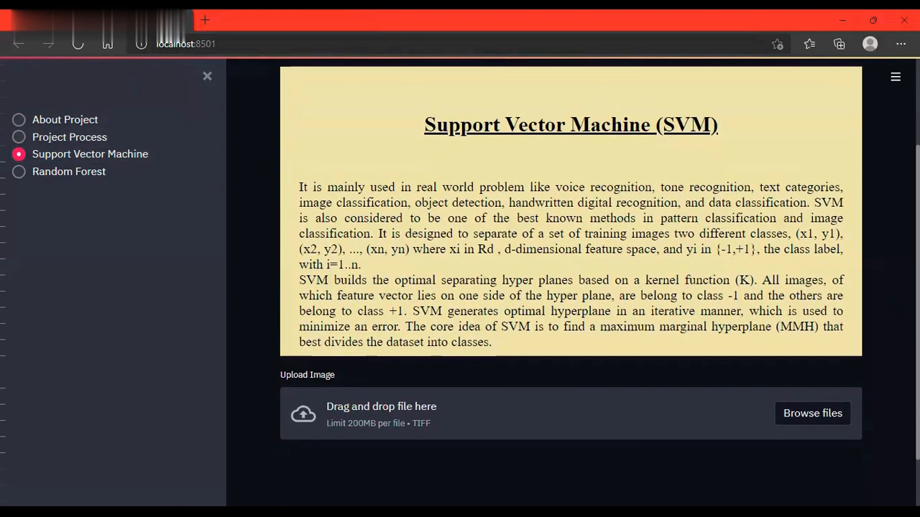
pyautogui.scroll(-3)
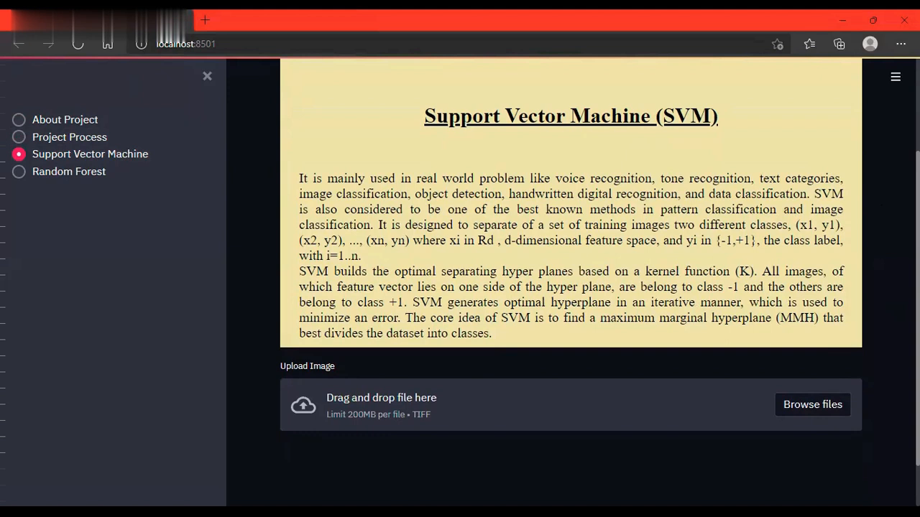
pyautogui.moveTo(812, 405)
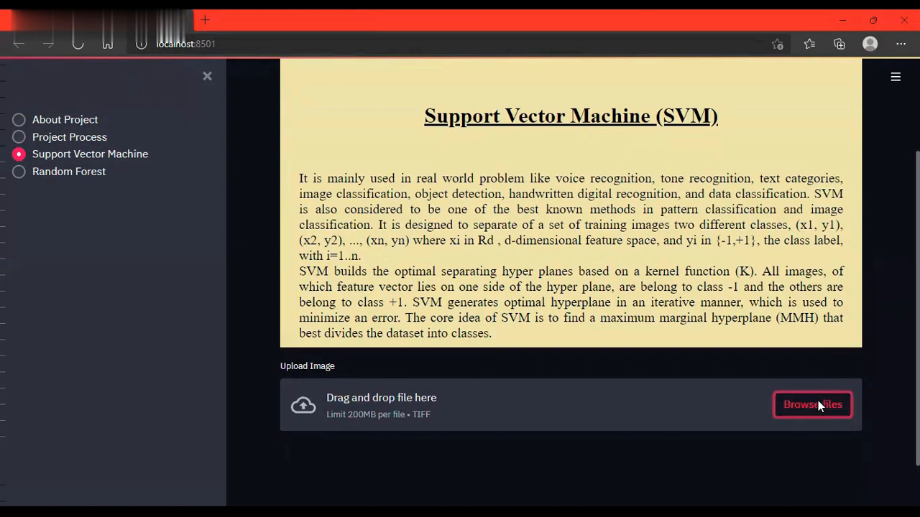
pyautogui.click(811, 405)
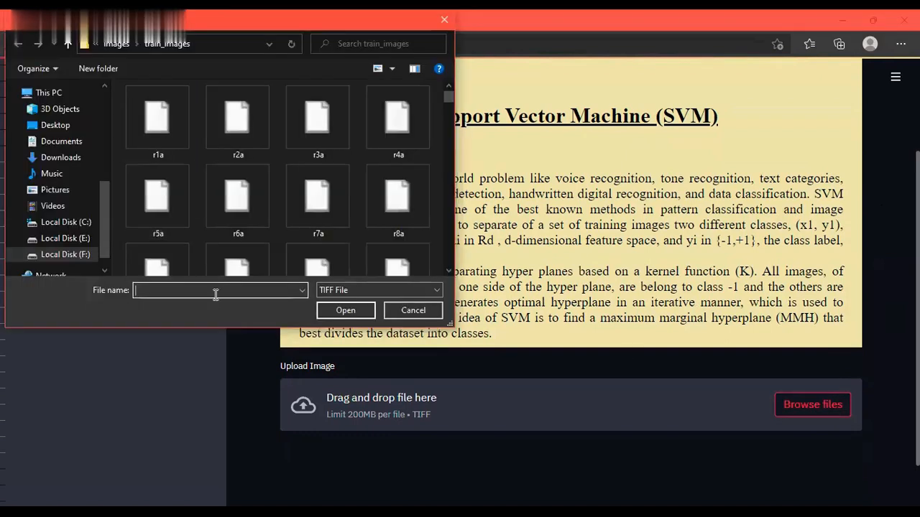
pyautogui.write('r310a.tiff')
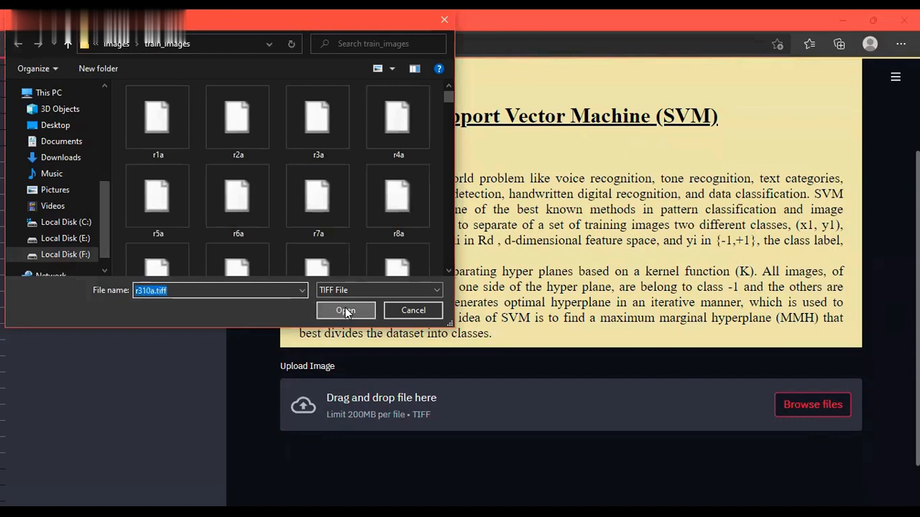
pyautogui.click(345, 311)
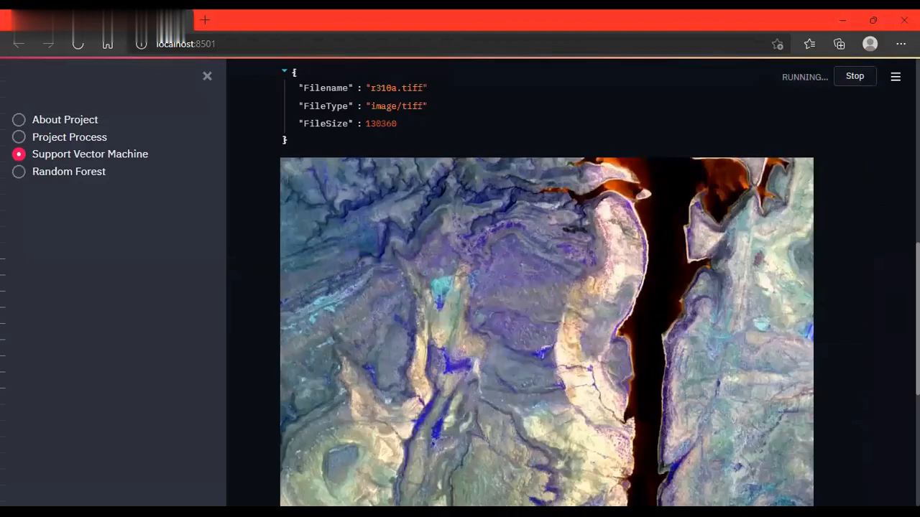
# Scroll past the satellite image to the SVM upload and prediction success messages
pyautogui.scroll(-3)
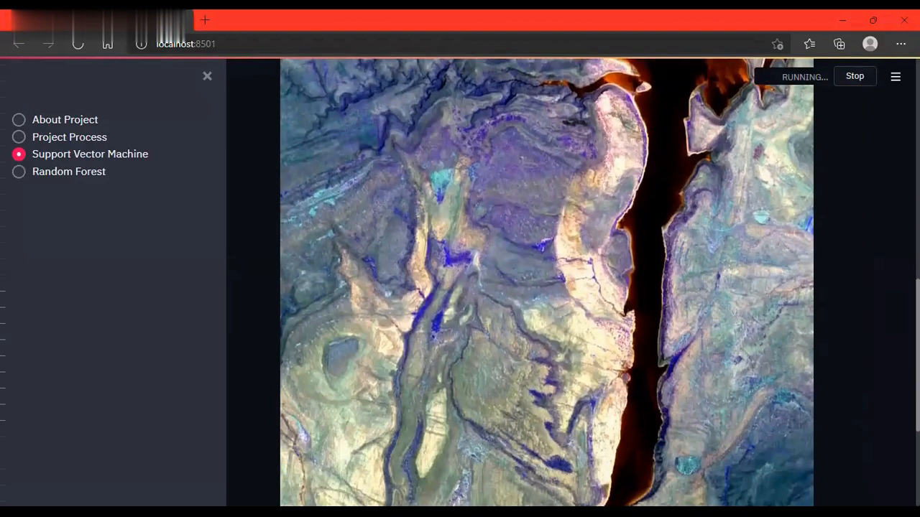
pyautogui.scroll(-3)
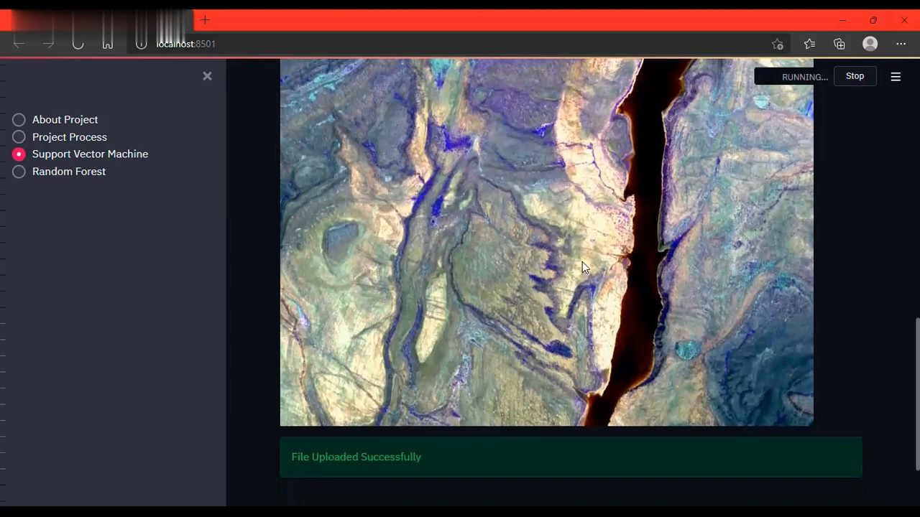
pyautogui.moveTo(534, 229)
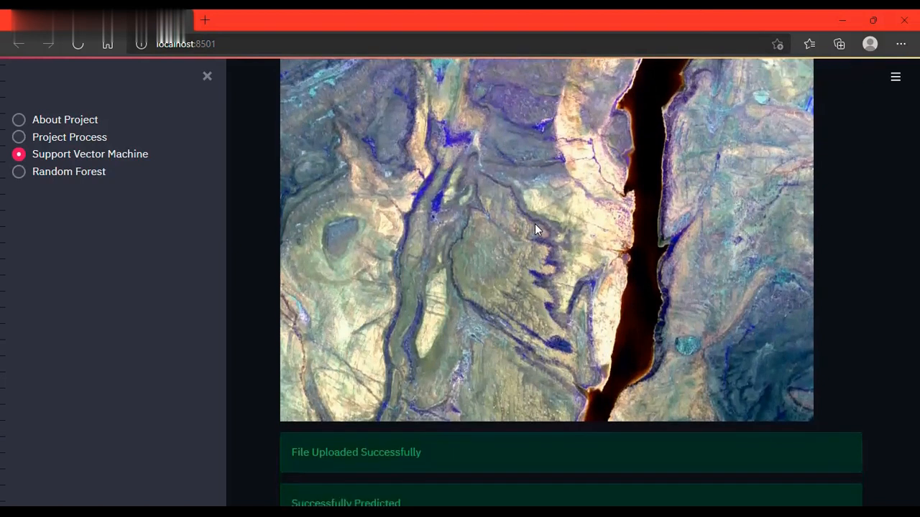
pyautogui.moveTo(460, 200)
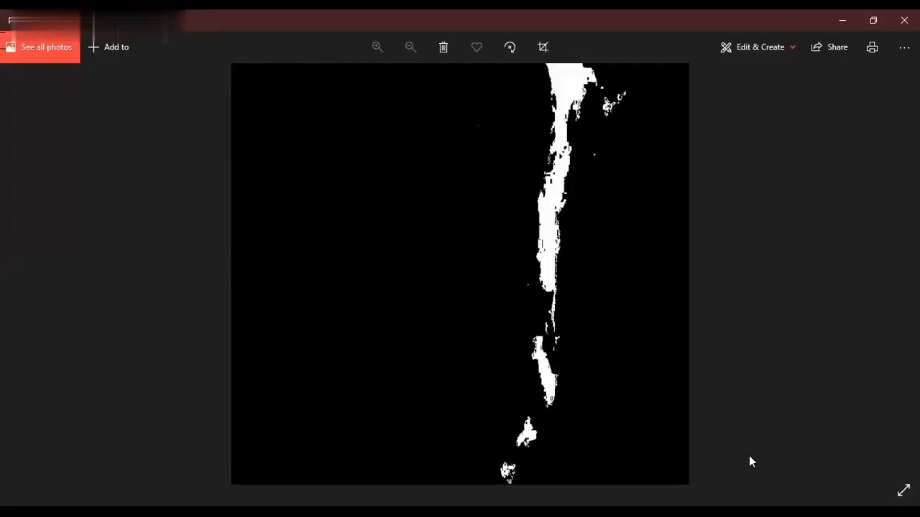
pyautogui.moveTo(682, 241)
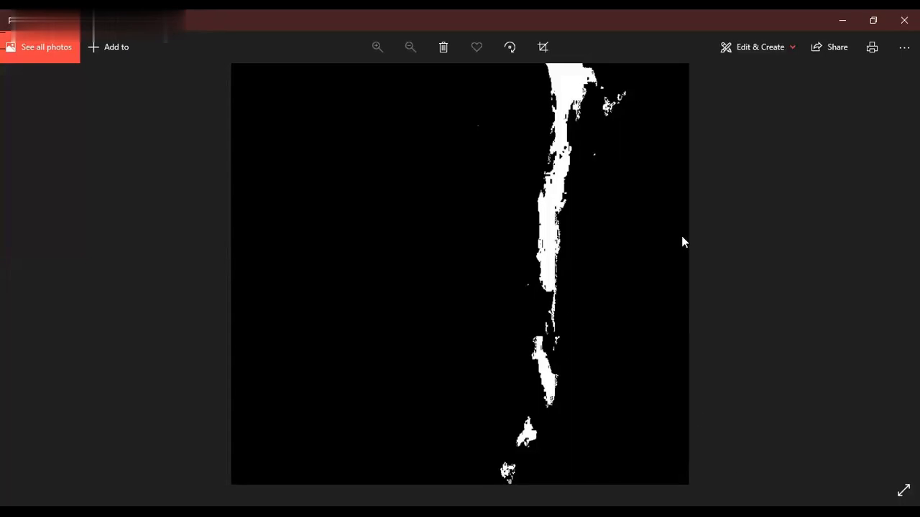
pyautogui.moveTo(521, 101)
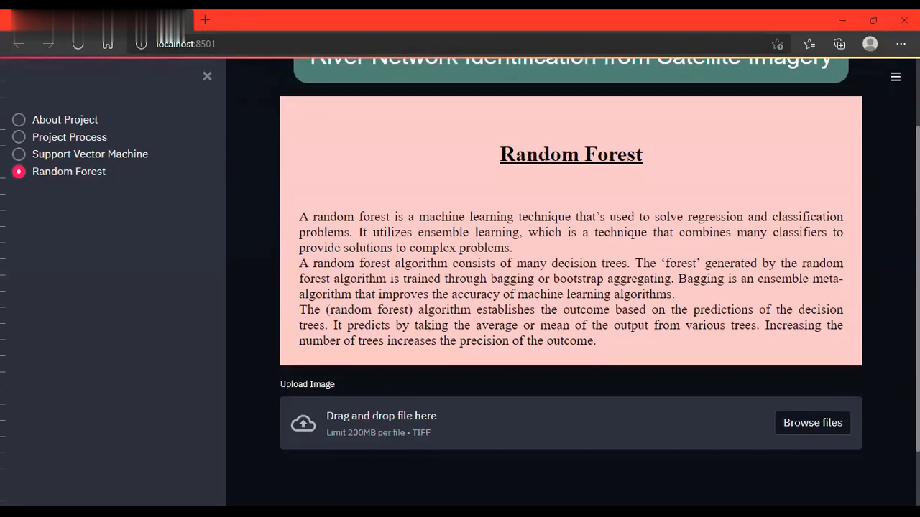
# Upload r309a.tiff on the Random Forest page, listing its file name, type and size
pyautogui.scroll(-3)
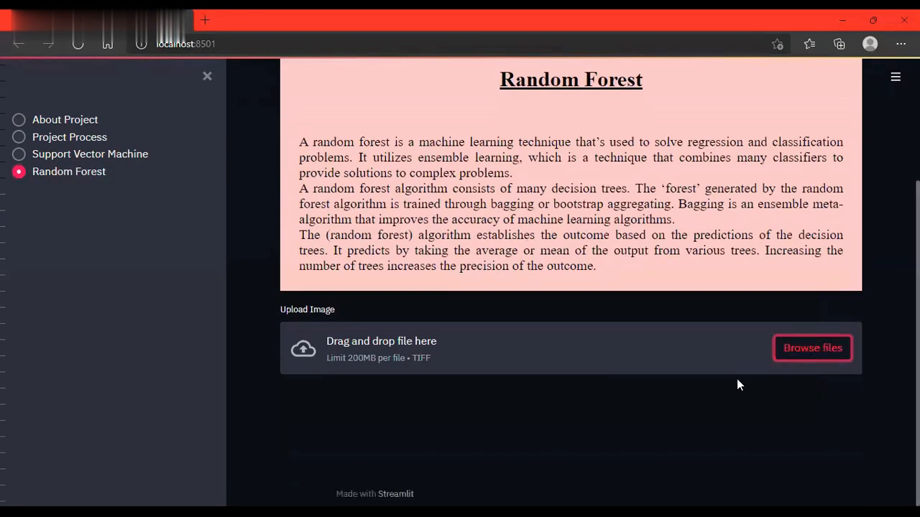
pyautogui.click(812, 348)
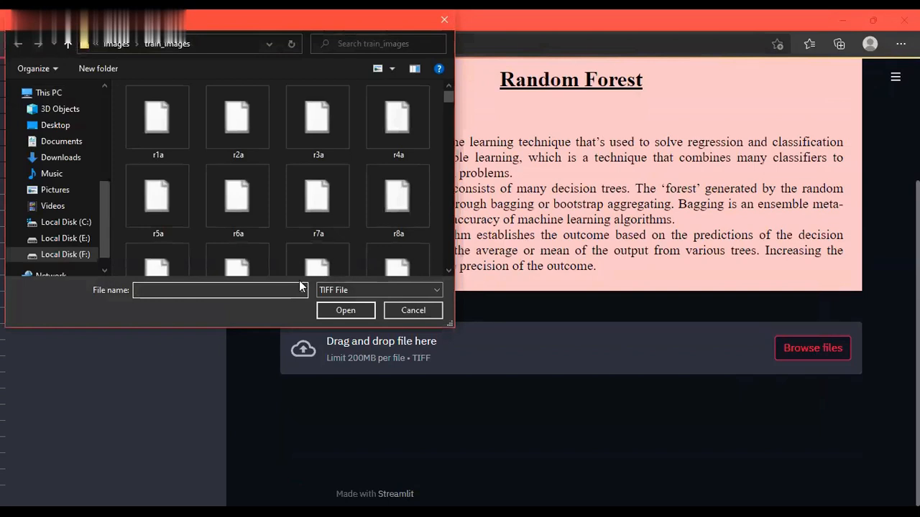
pyautogui.write('r309')
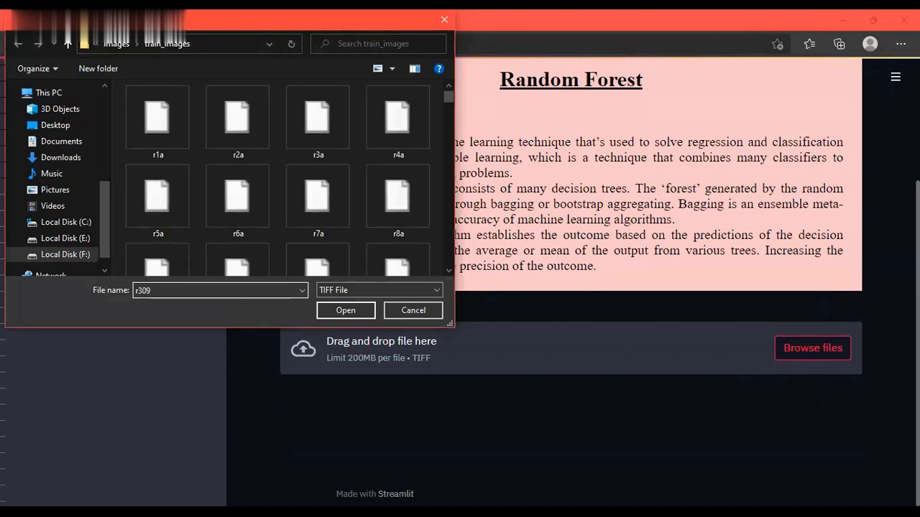
pyautogui.click(345, 310)
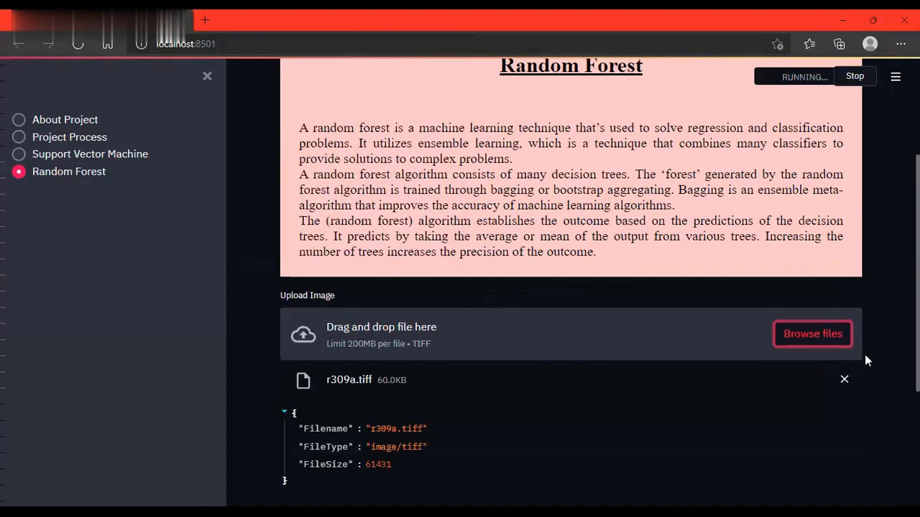
# Scroll down to view the uploaded r309a satellite image and prediction output
pyautogui.scroll(-3)
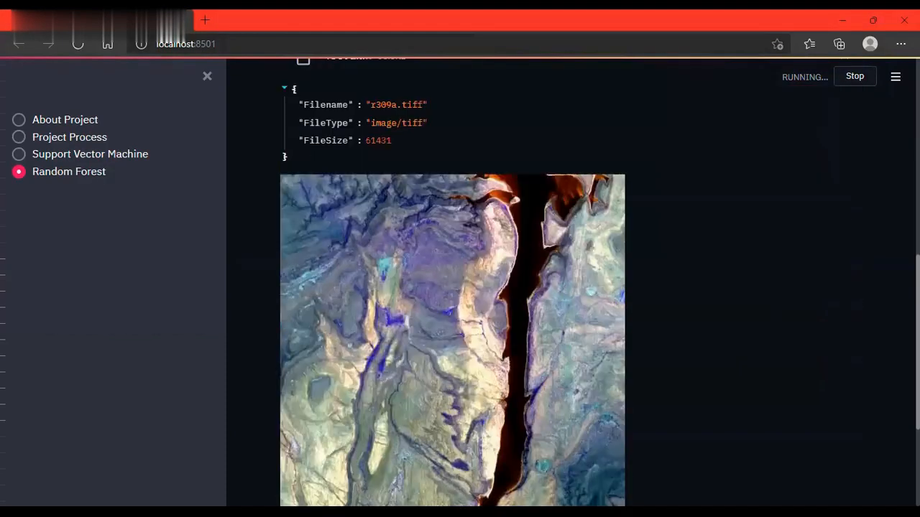
pyautogui.scroll(-3)
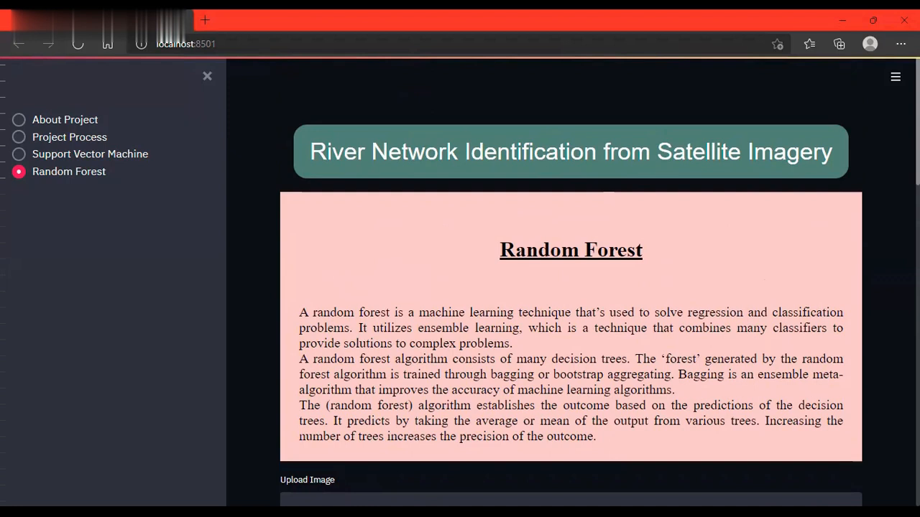
pyautogui.moveTo(550, 88)
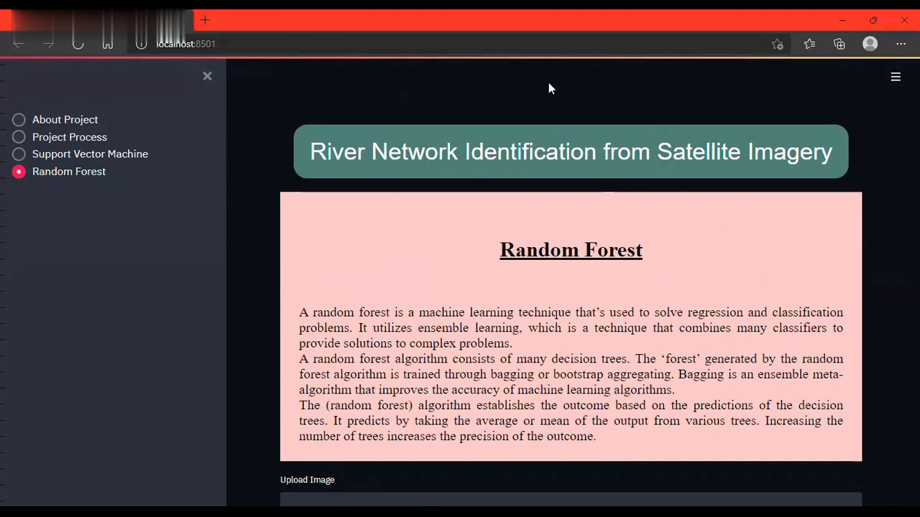
pyautogui.moveTo(779, 20)
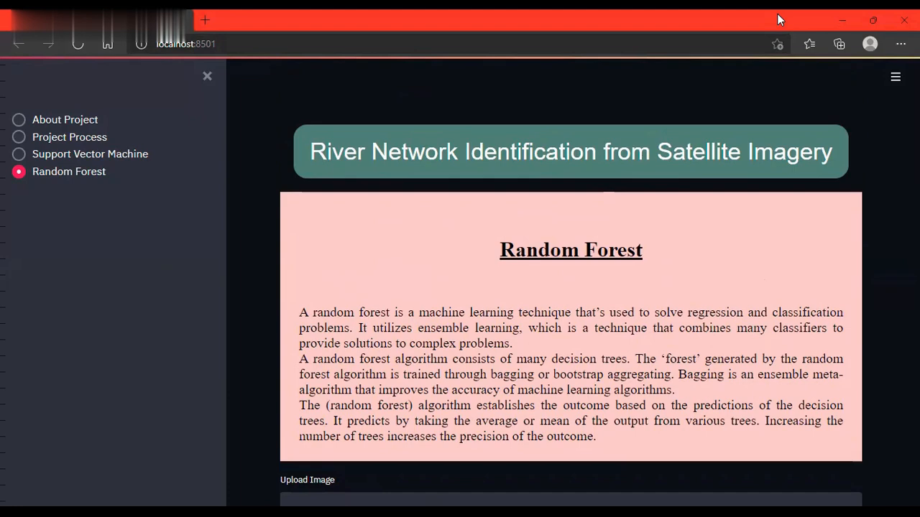